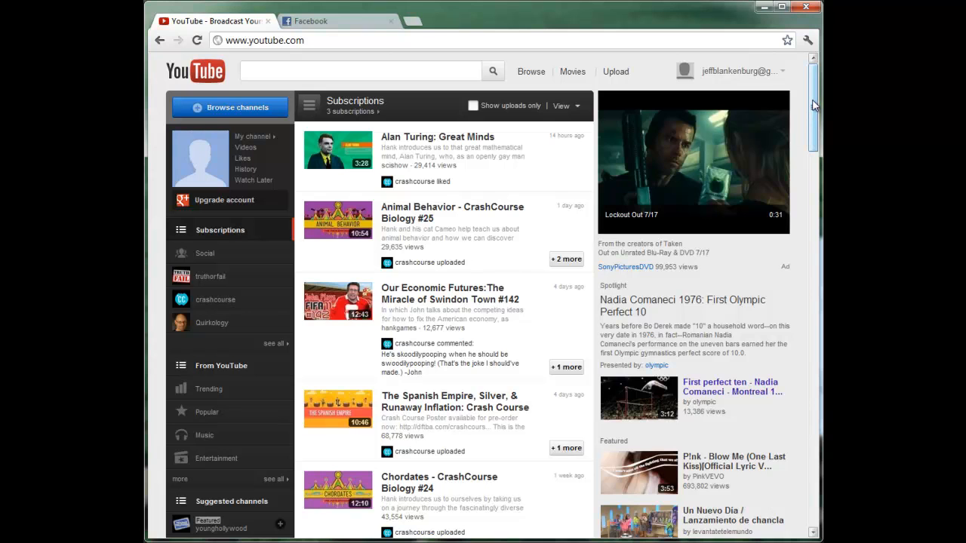
Step: Scroll the Subscriptions feed, use Load more, and keep scrolling down to year-old uploads
scroll(down, 3)
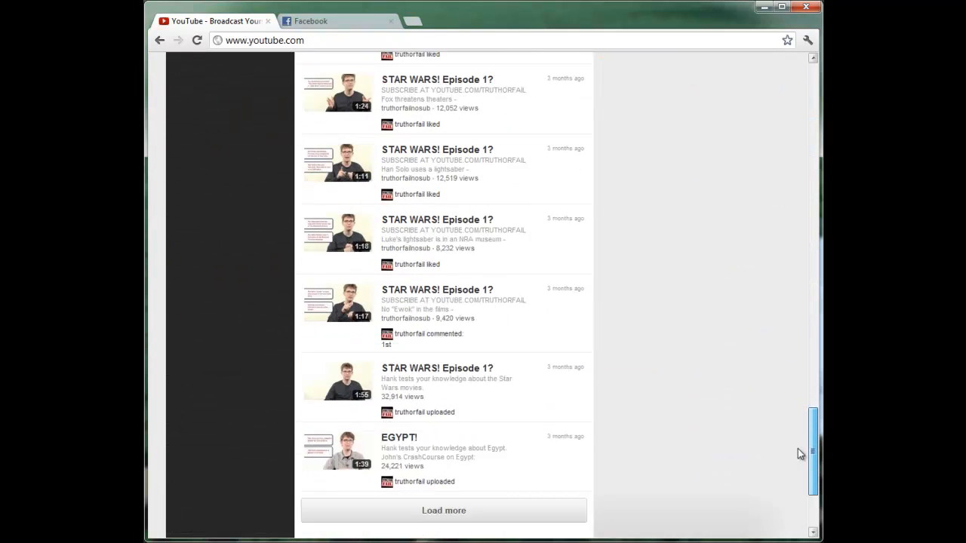
scroll(down, 3)
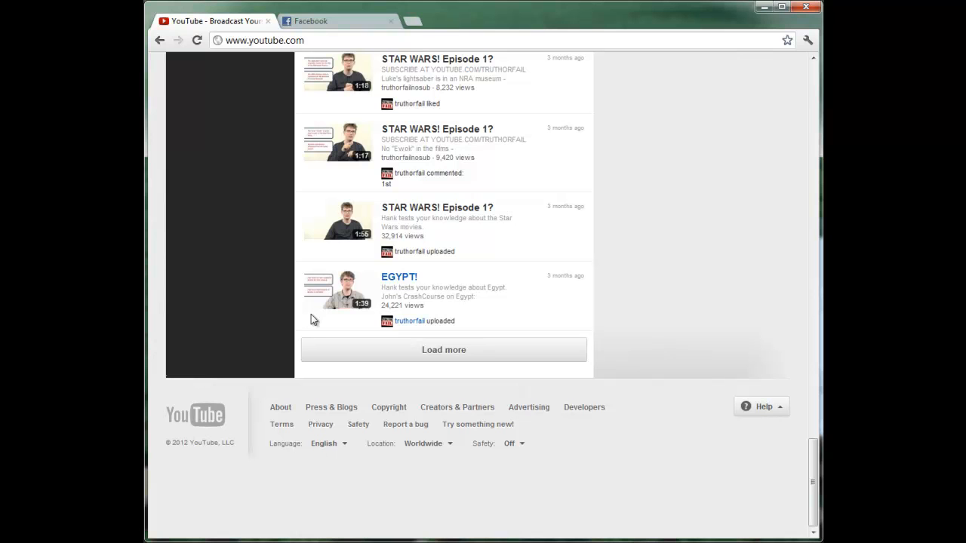
click(443, 349)
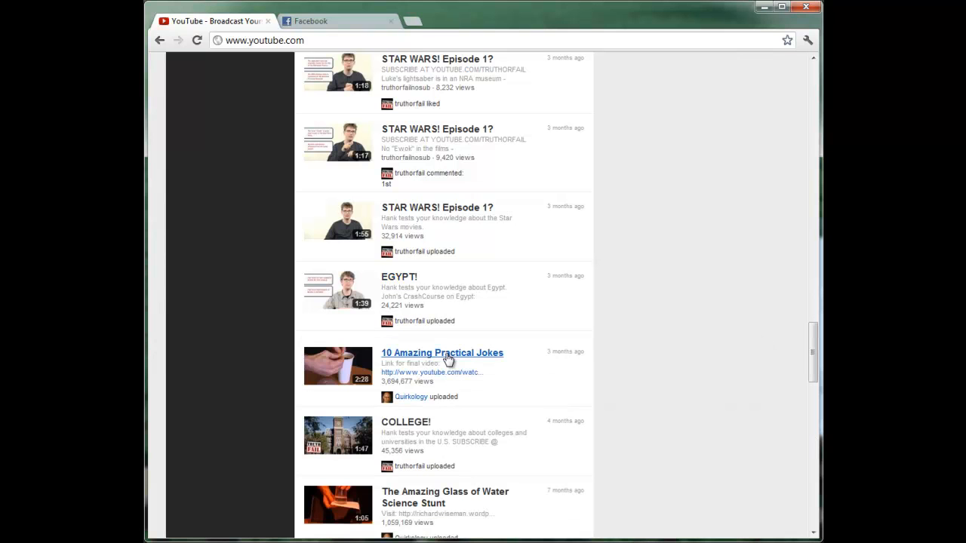
scroll(down, 3)
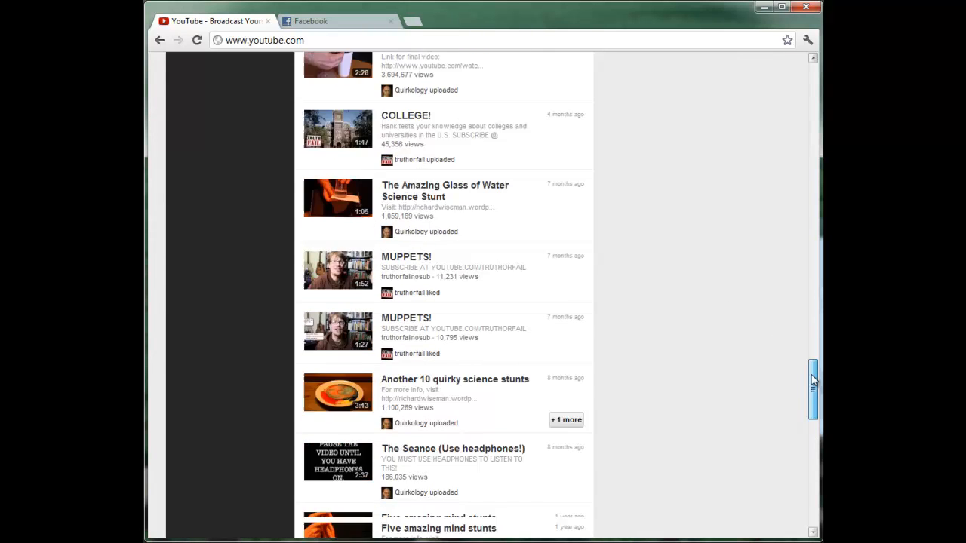
scroll(down, 3)
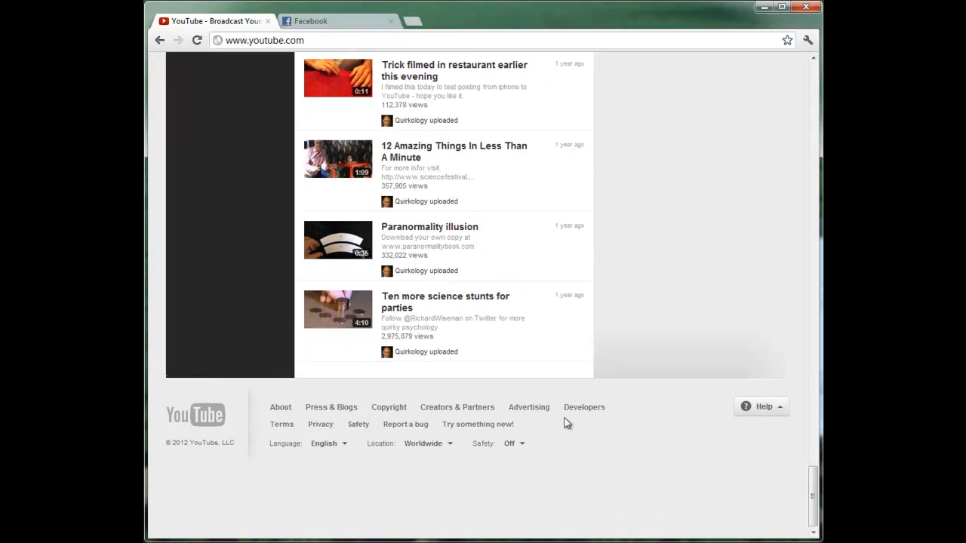
mouse_move(812, 491)
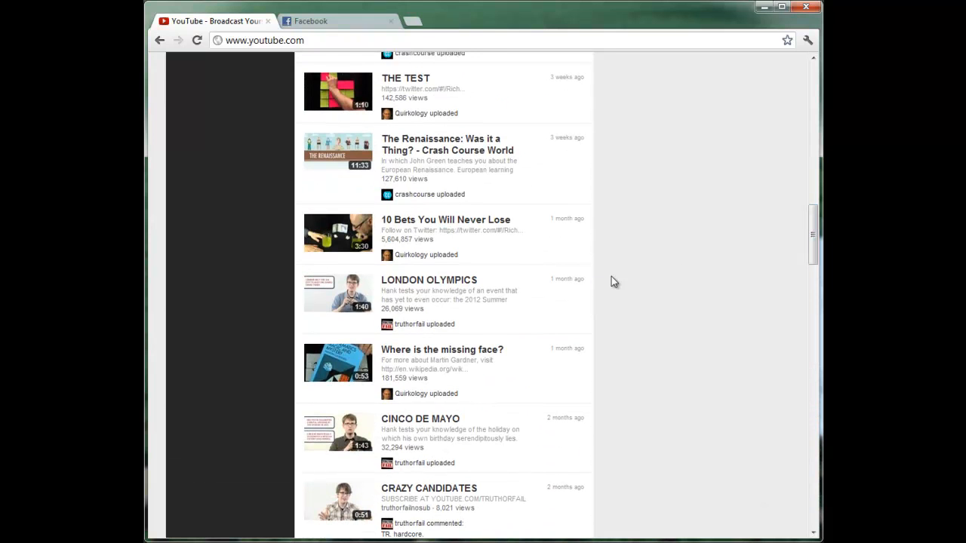
Step: Open '10 Bets You Will Never Lose', go back, and scroll the feed to EGYPT!
click(445, 219)
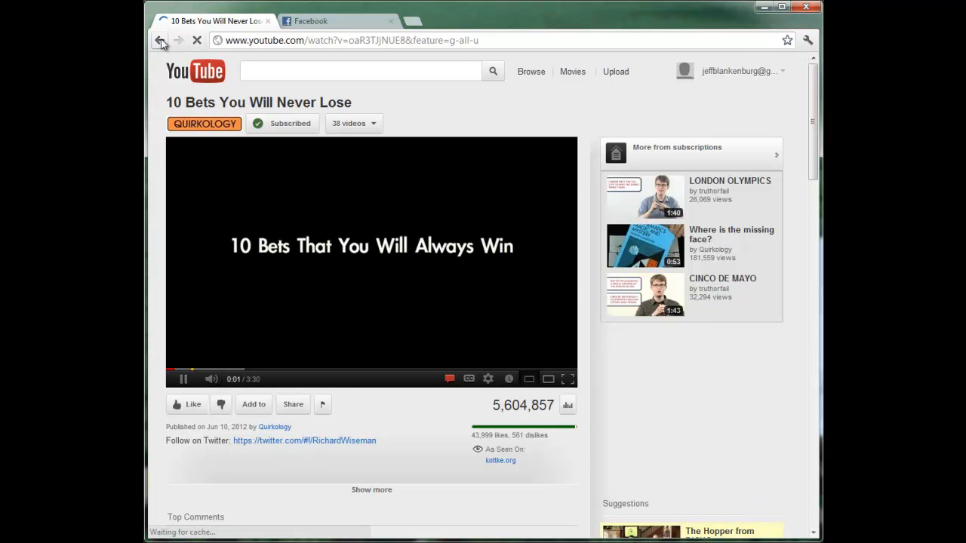
click(160, 40)
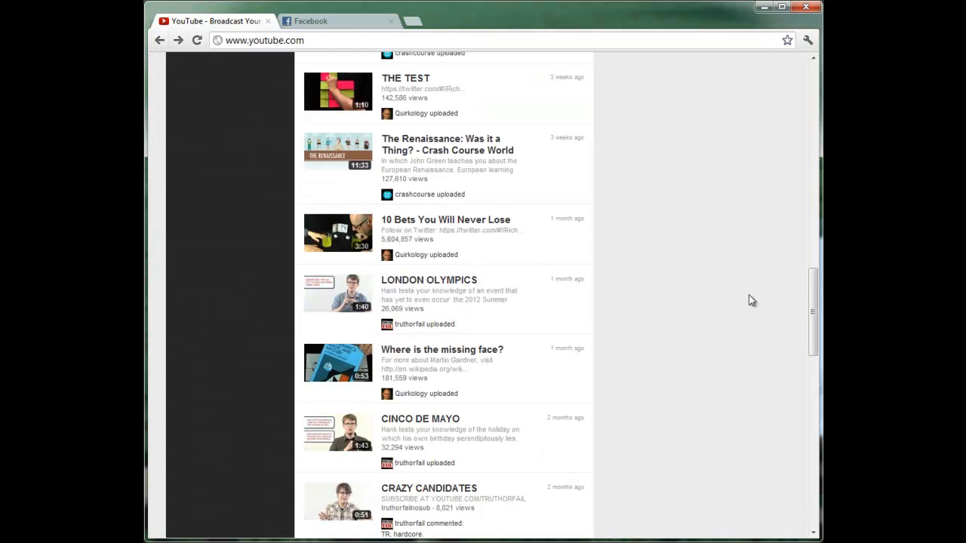
scroll(down, 3)
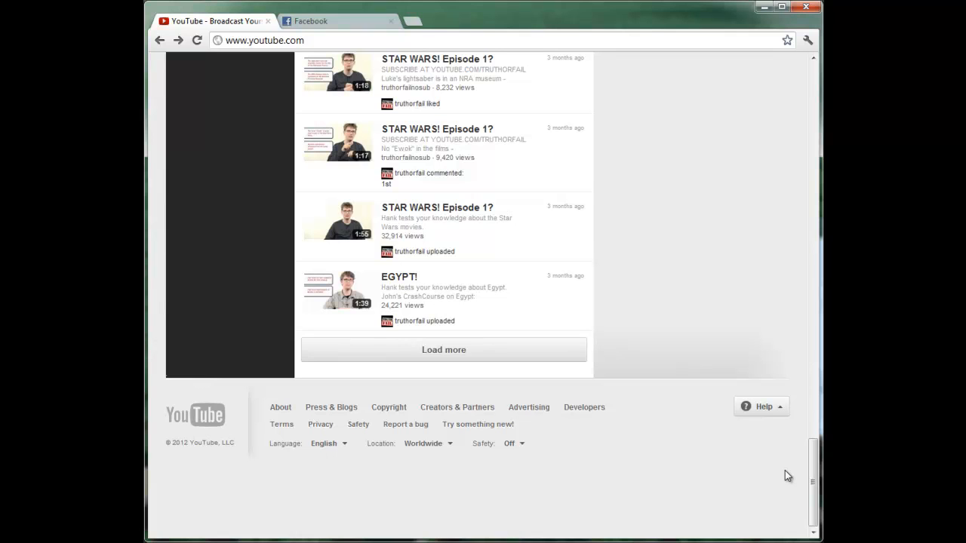
mouse_move(462, 87)
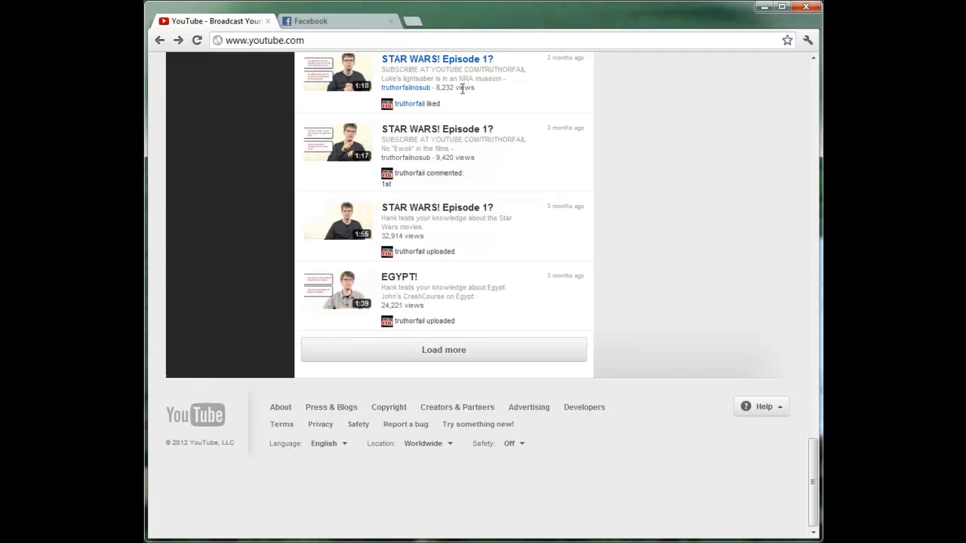
Step: Reload the Facebook News Feed and scroll down through many older stories
click(336, 21)
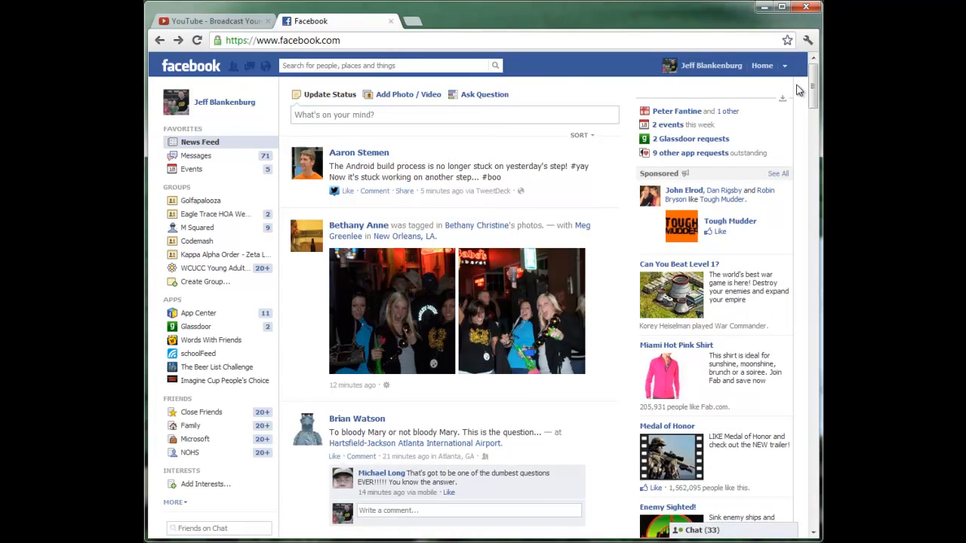
click(196, 40)
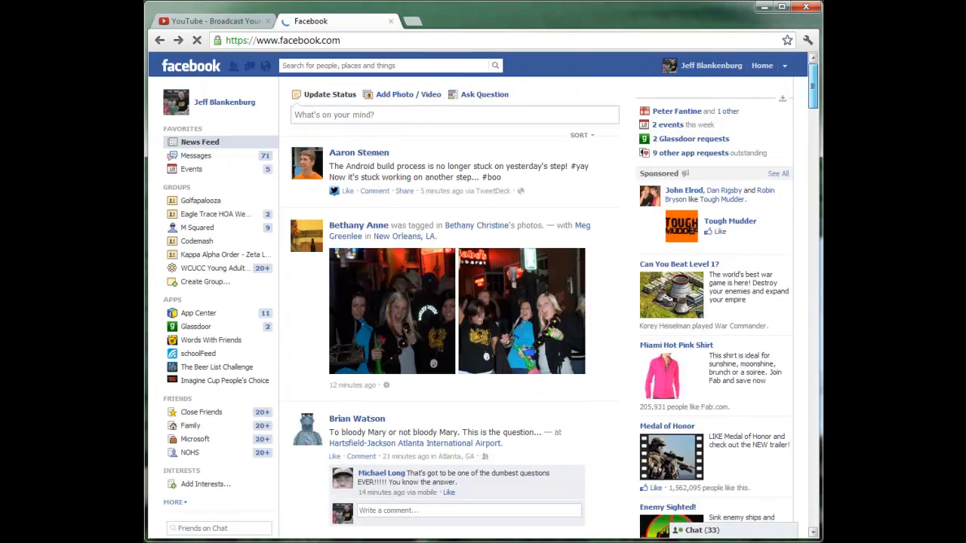
scroll(down, 3)
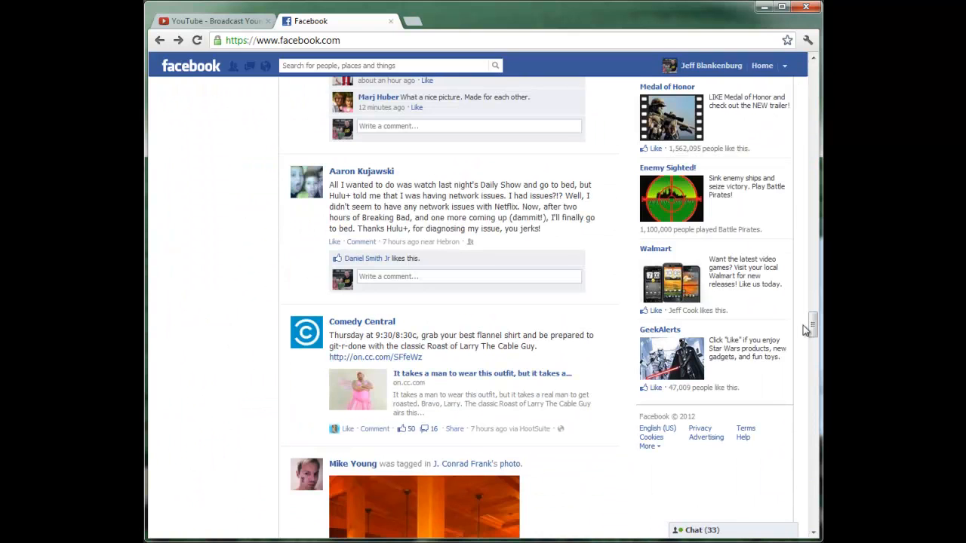
scroll(down, 3)
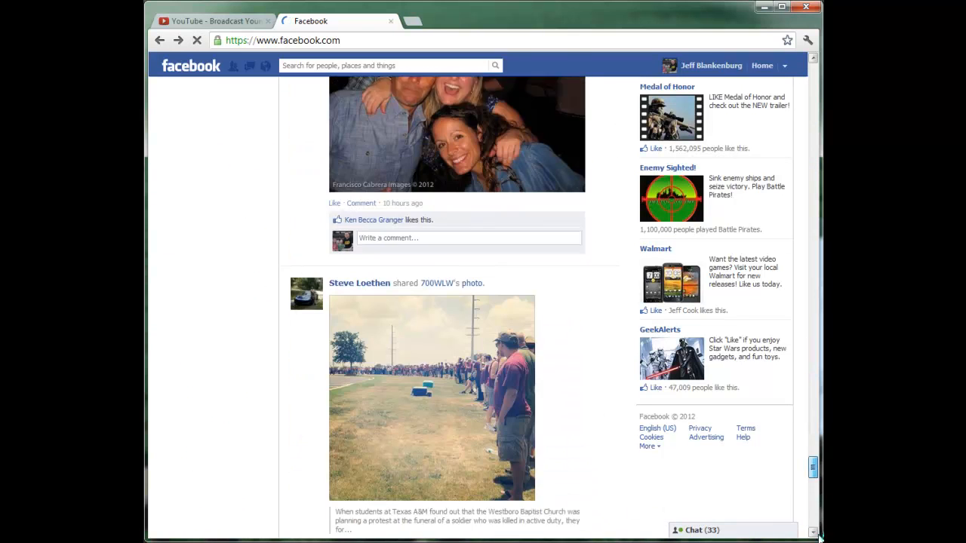
scroll(down, 3)
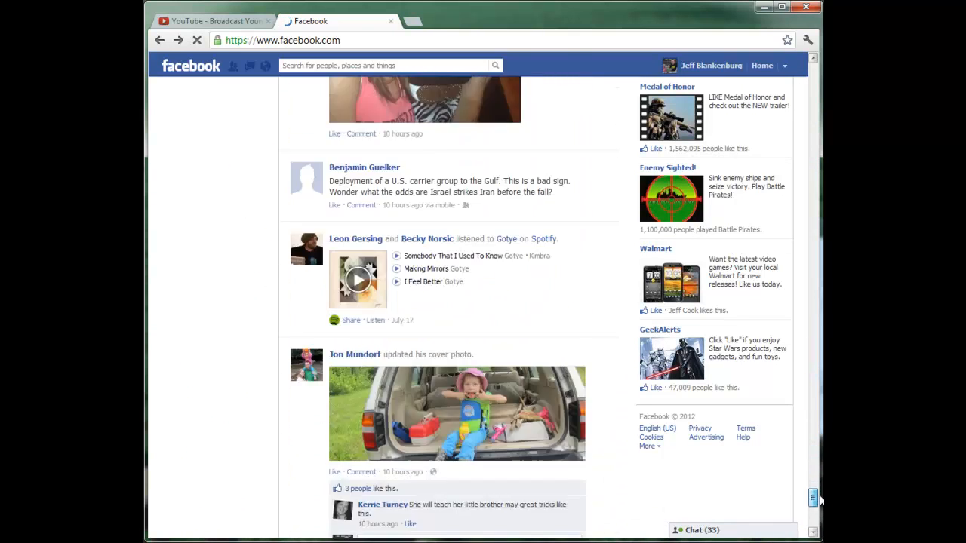
scroll(down, 3)
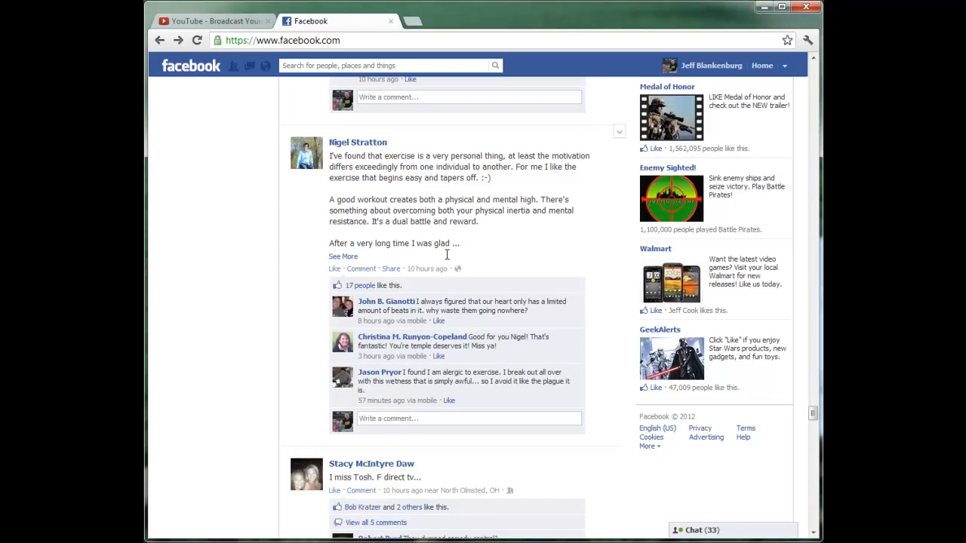
click(357, 142)
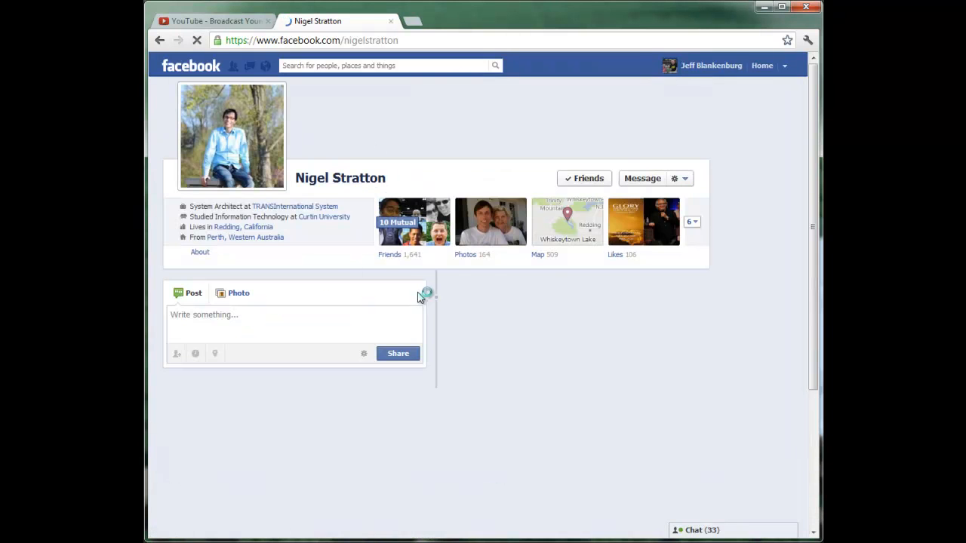
click(159, 40)
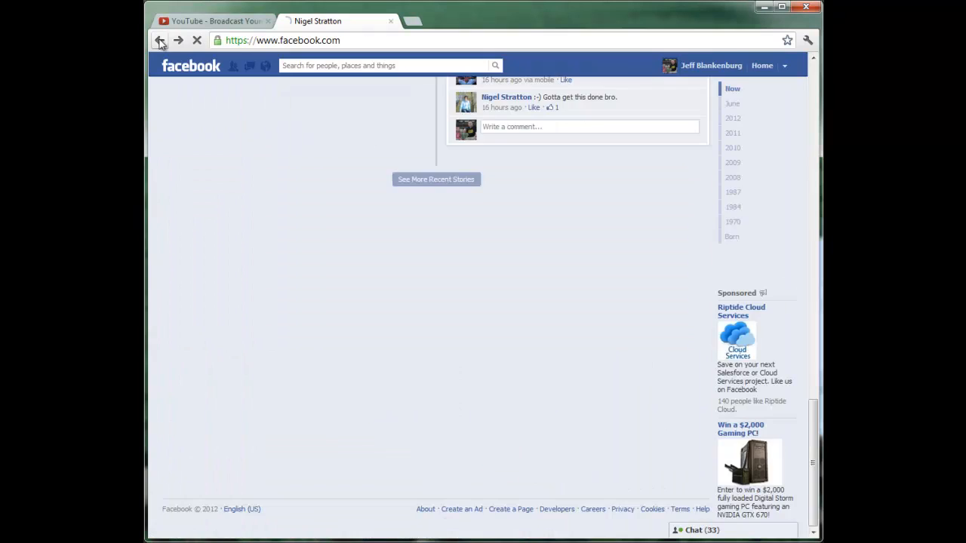
click(159, 40)
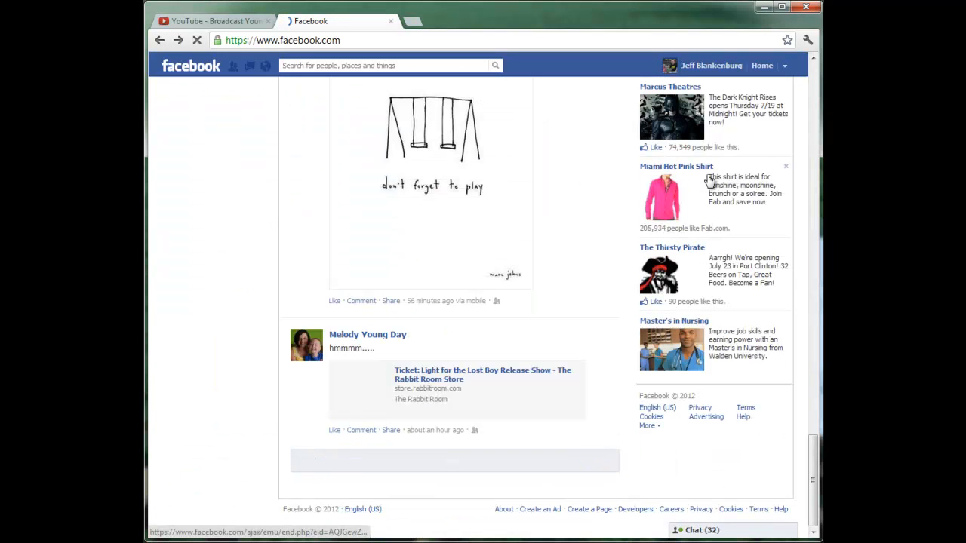
scroll(down, 3)
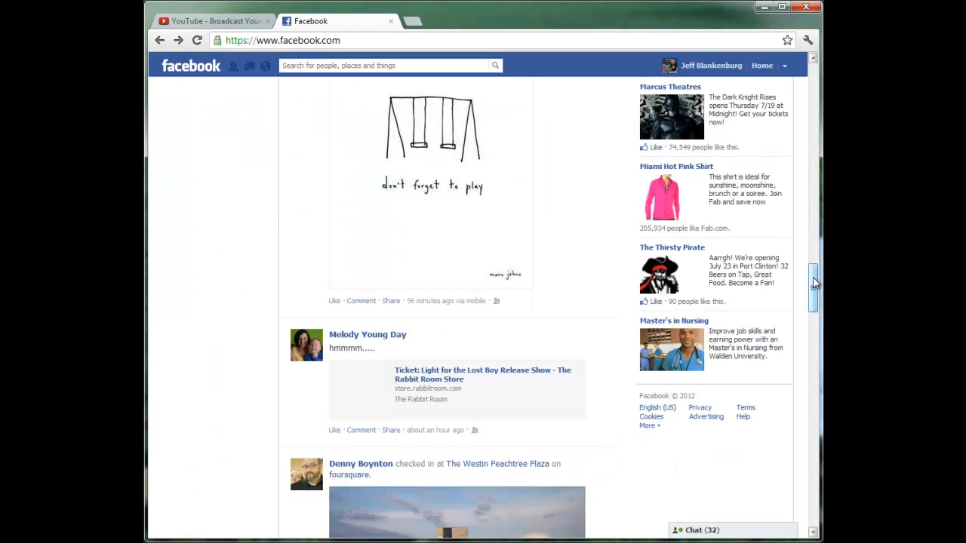
scroll(down, 3)
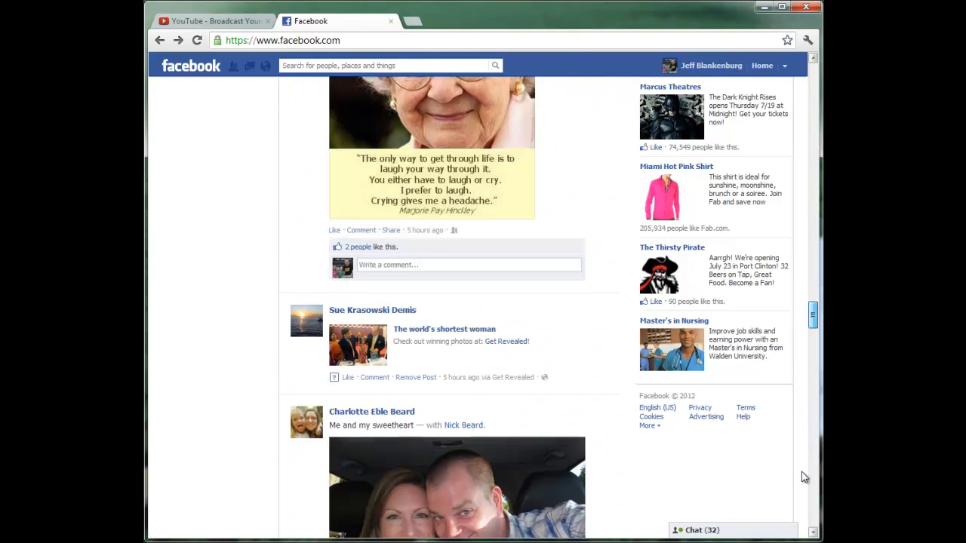
scroll(down, 3)
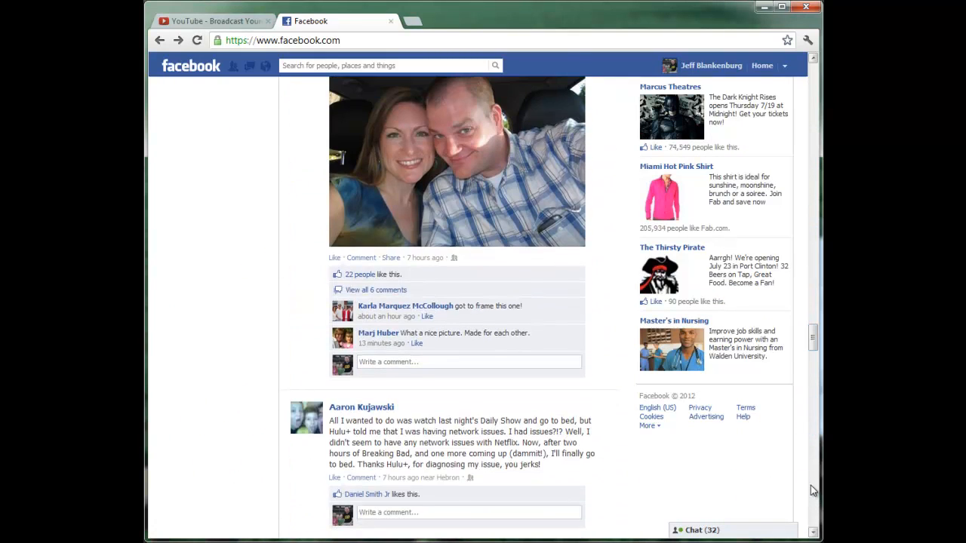